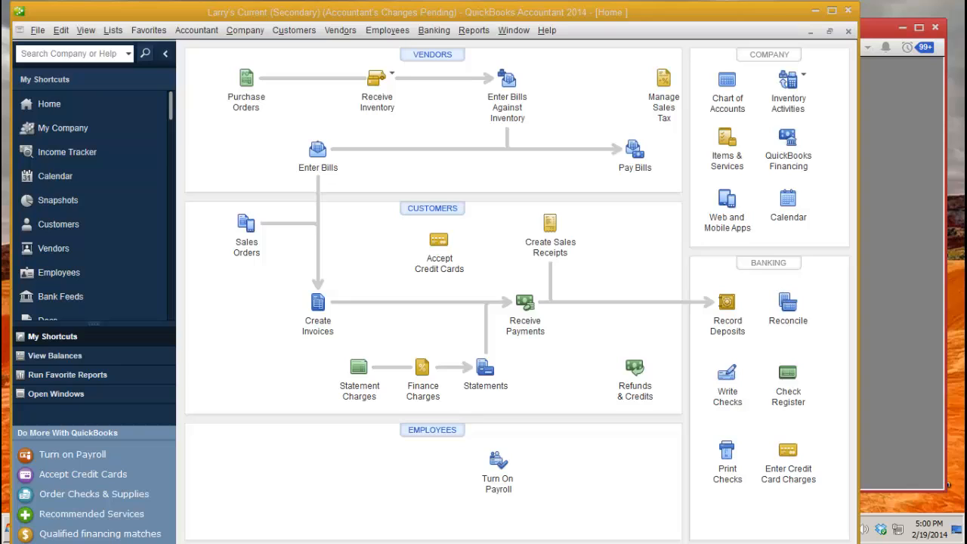
# Open and close the File menu, bringing the accountant's copy of Larry's Current forward.
pyautogui.click(37, 30)
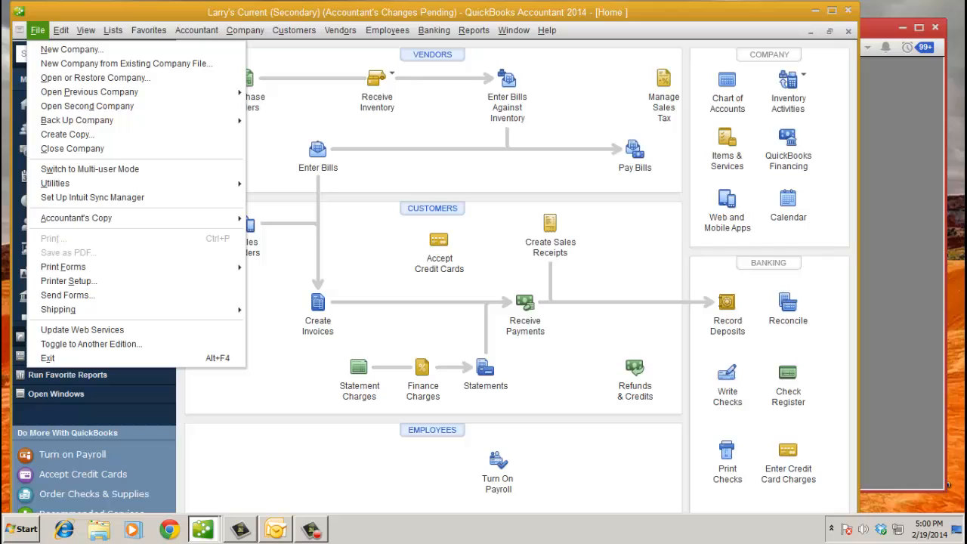
pyautogui.moveTo(77, 218)
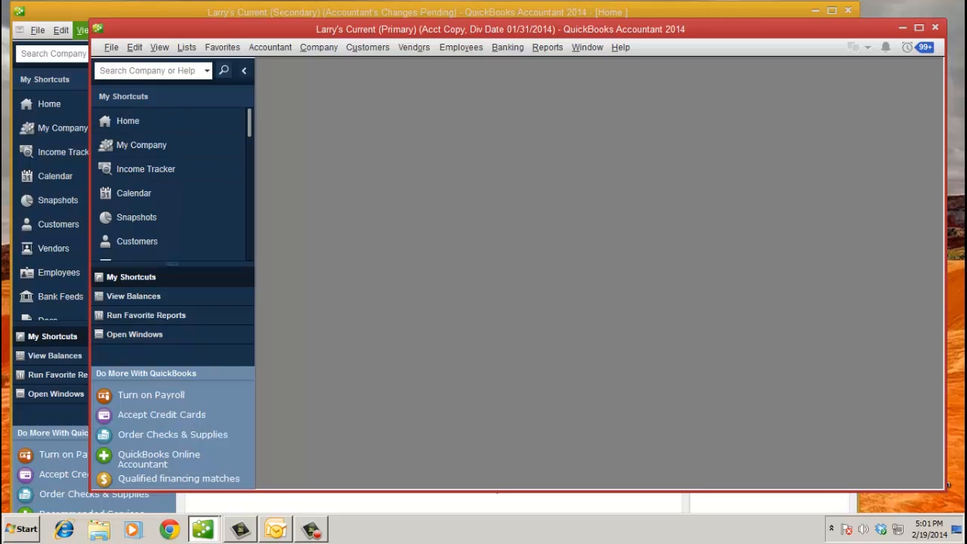
# Send journal entry A108 to the client via Send Changes to Client, with addresses filled in.
pyautogui.click(111, 47)
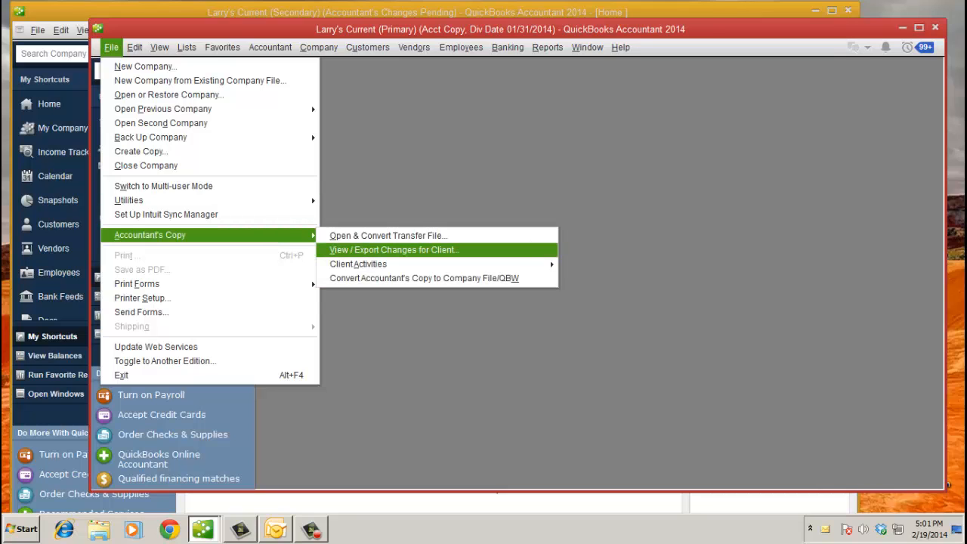
pyautogui.click(394, 250)
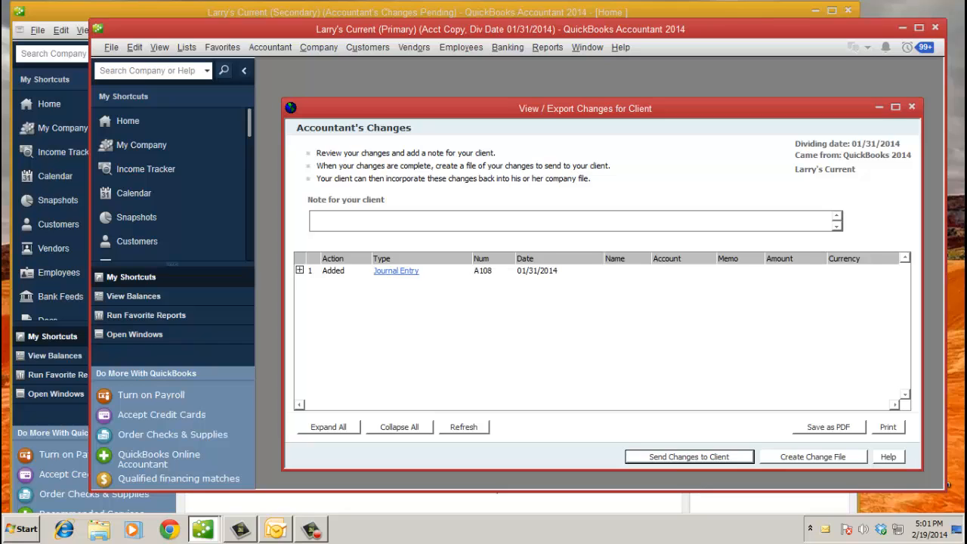
pyautogui.click(688, 457)
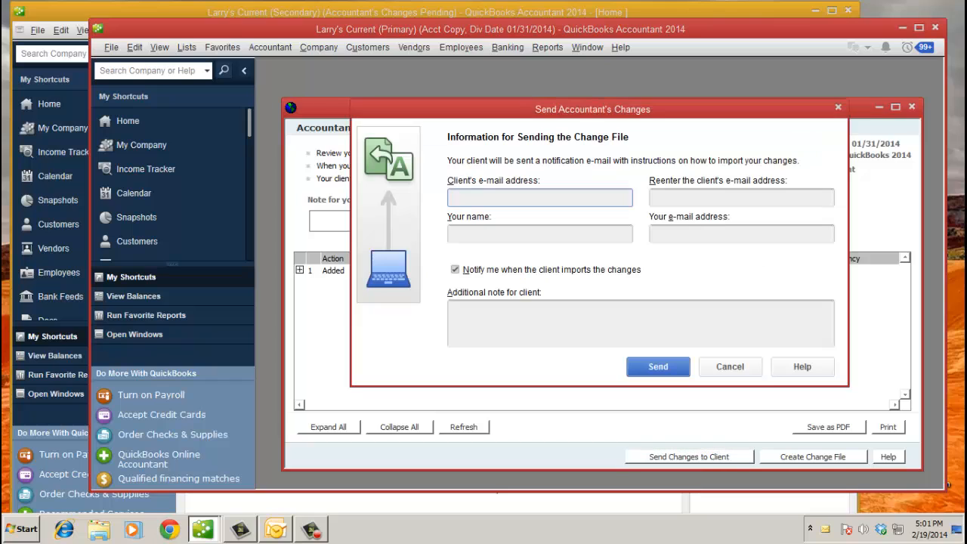
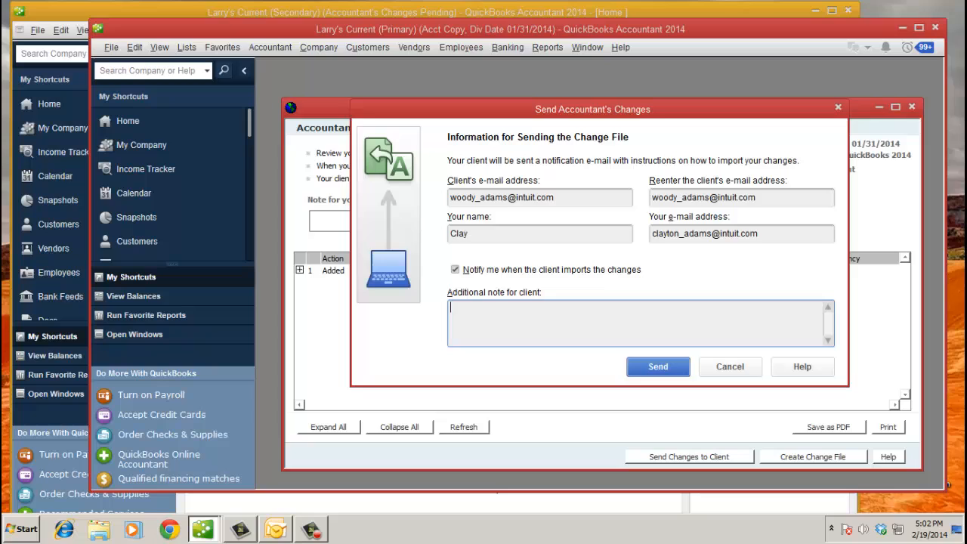
pyautogui.click(658, 366)
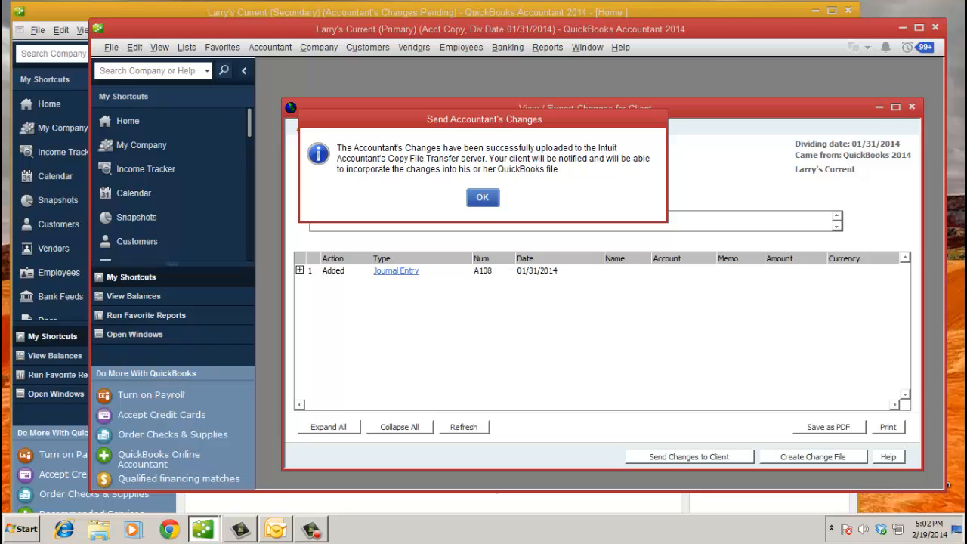
# Acknowledge the upload confirmation and browse the client's File menu import options.
pyautogui.click(482, 197)
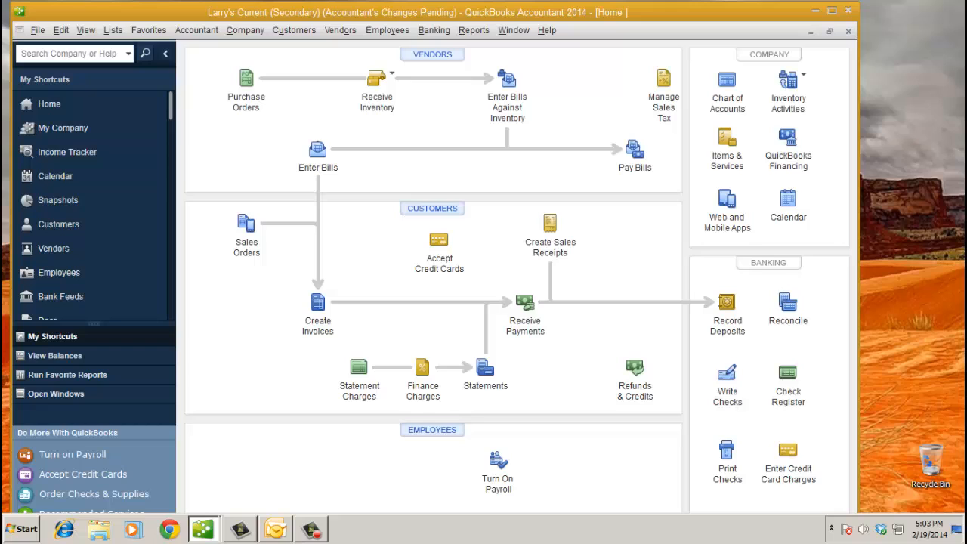
pyautogui.click(37, 30)
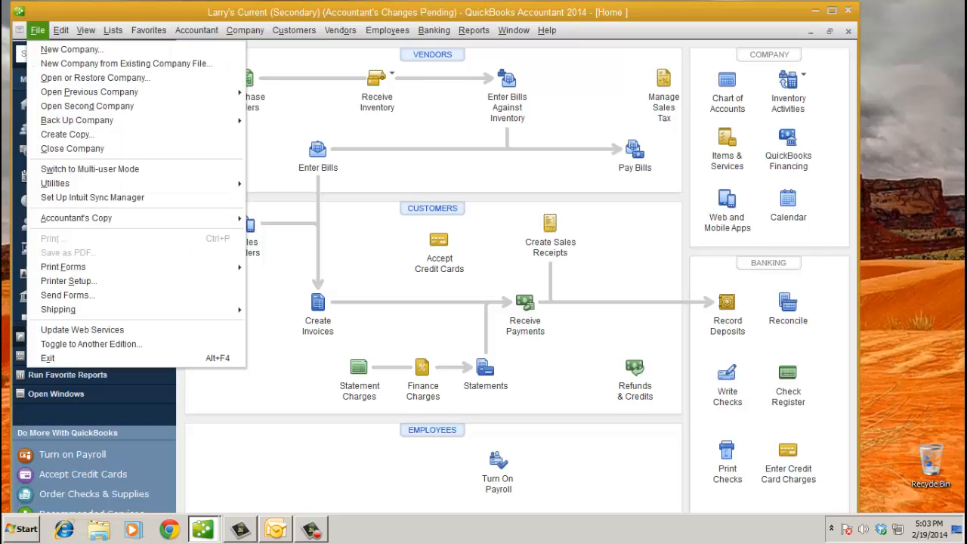
pyautogui.moveTo(76, 218)
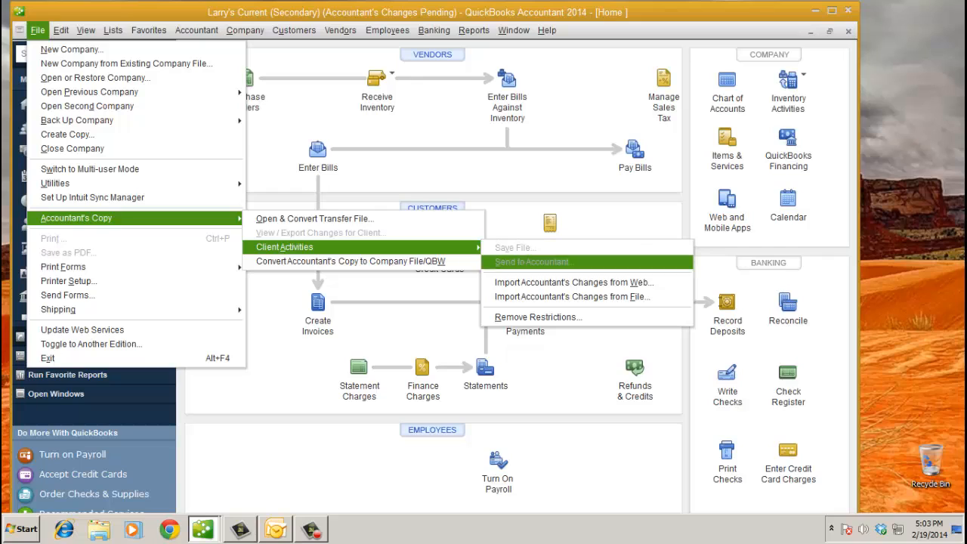
pyautogui.moveTo(572, 296)
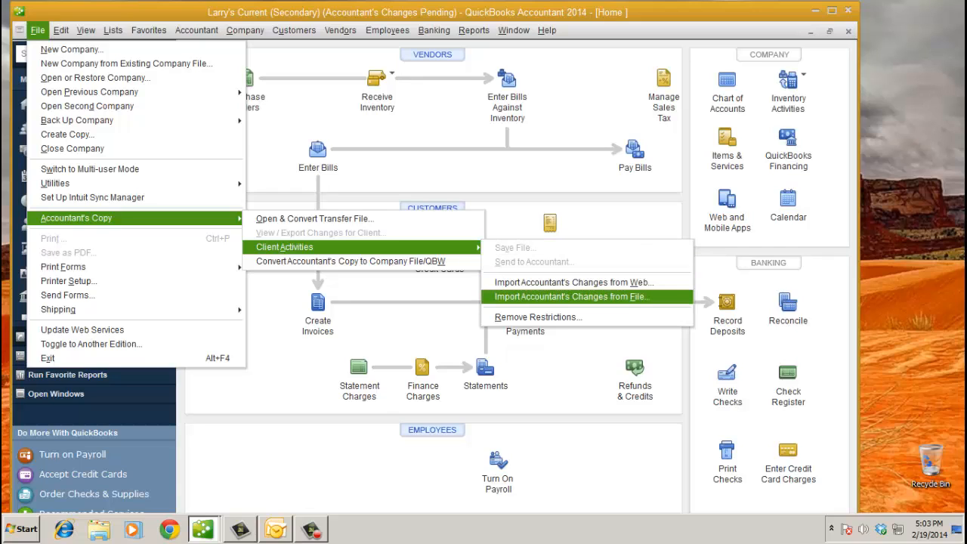
pyautogui.moveTo(573, 282)
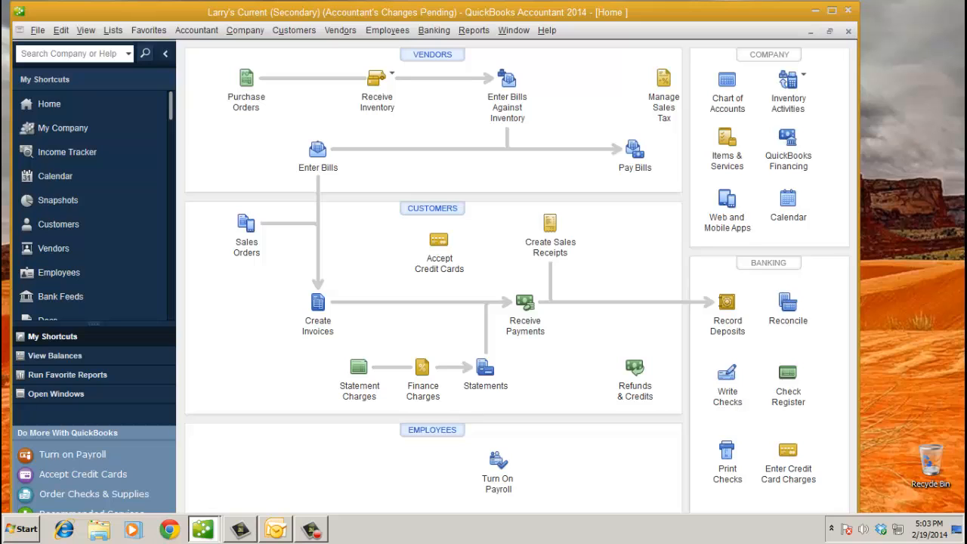
# Open File > Accountant's Copy > Client Activities to reach Import Accountant's Changes from Web.
pyautogui.click(274, 528)
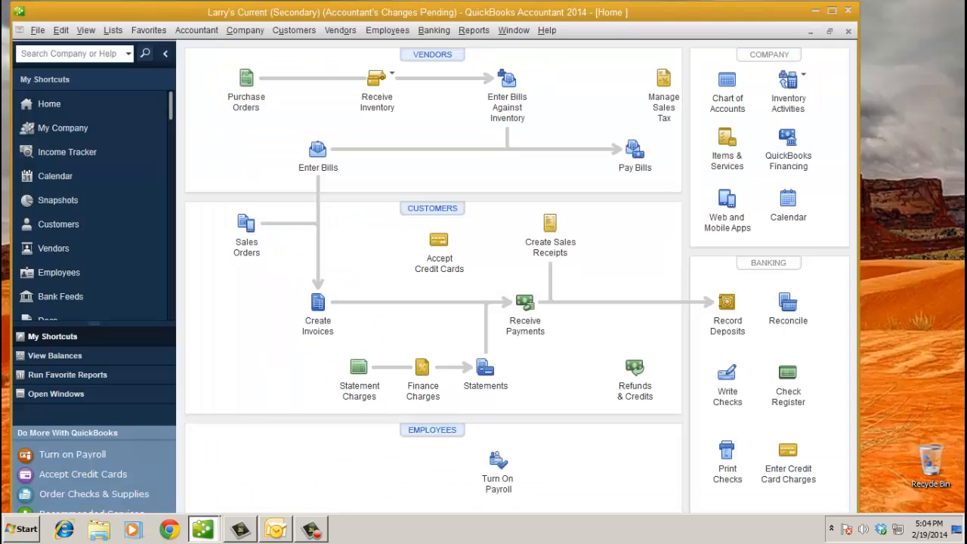
pyautogui.click(37, 30)
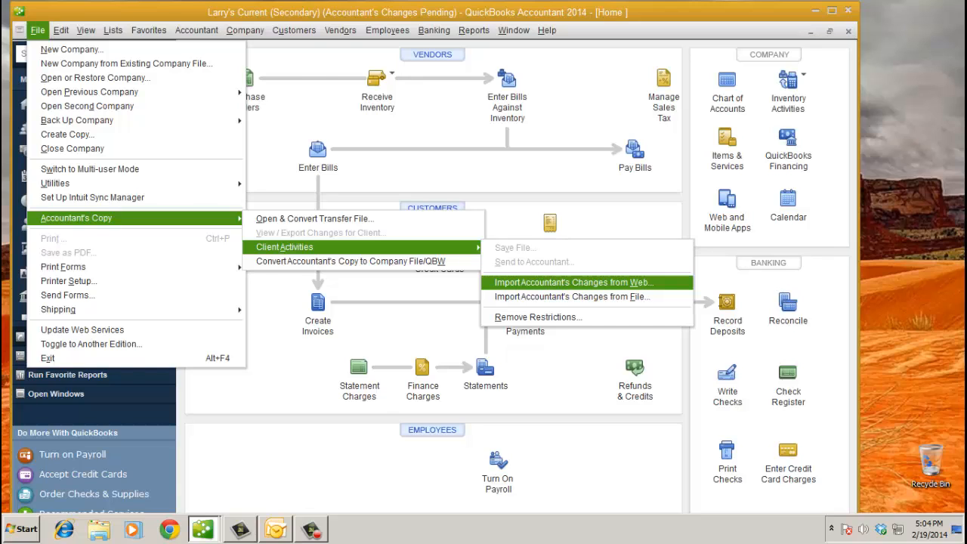
# Import journal entry A108 from the web, review its lines, and incorporate it.
pyautogui.click(573, 297)
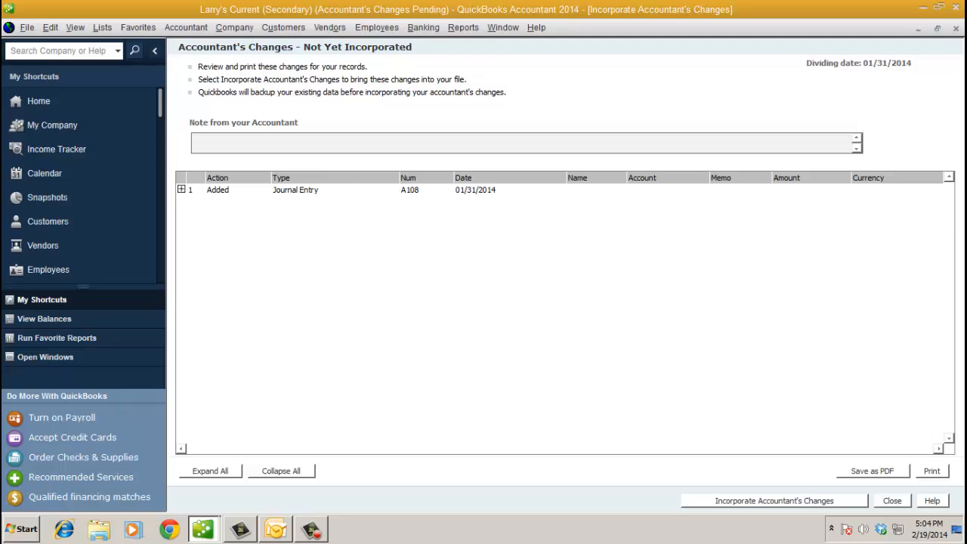
pyautogui.click(181, 189)
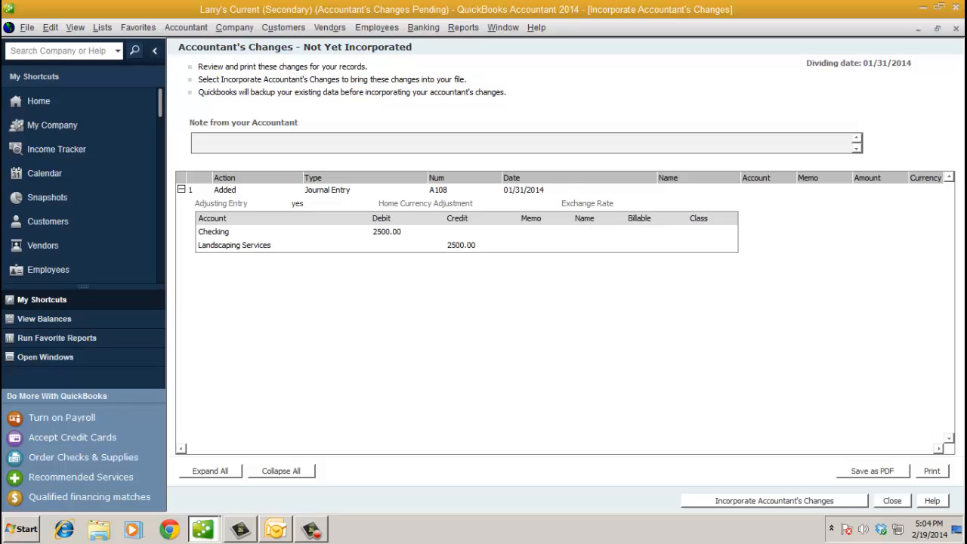
pyautogui.click(774, 501)
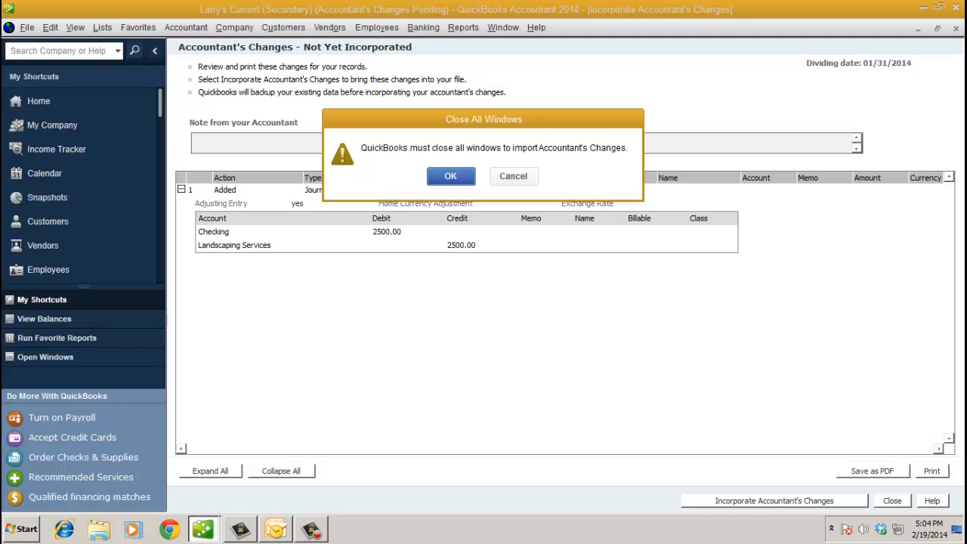
pyautogui.click(450, 175)
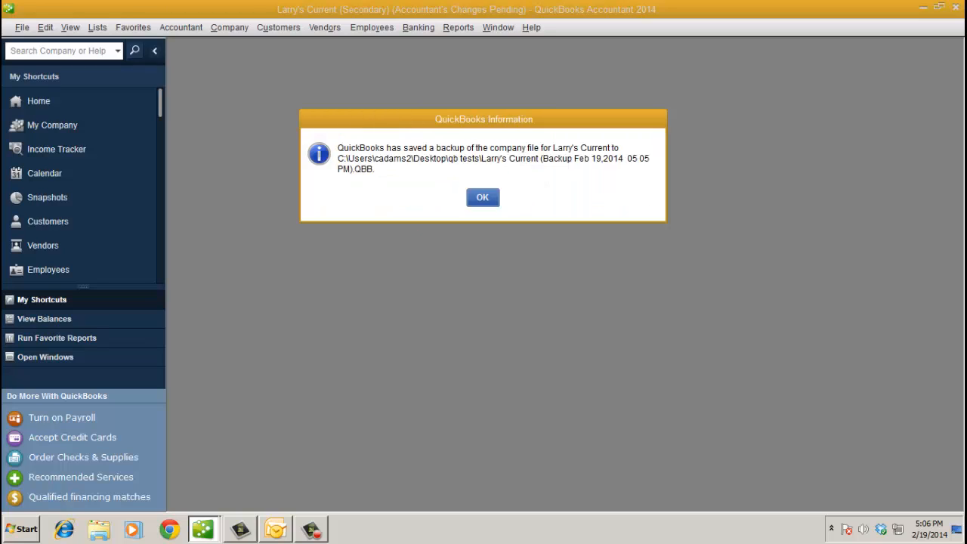
# Acknowledge the backup, PDF creation and accountant notification messages.
pyautogui.click(482, 197)
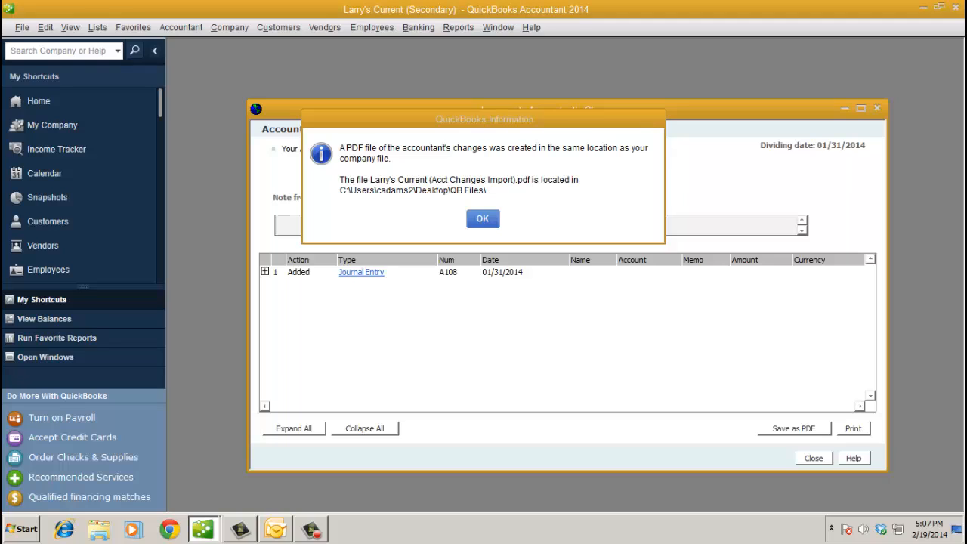
pyautogui.click(482, 219)
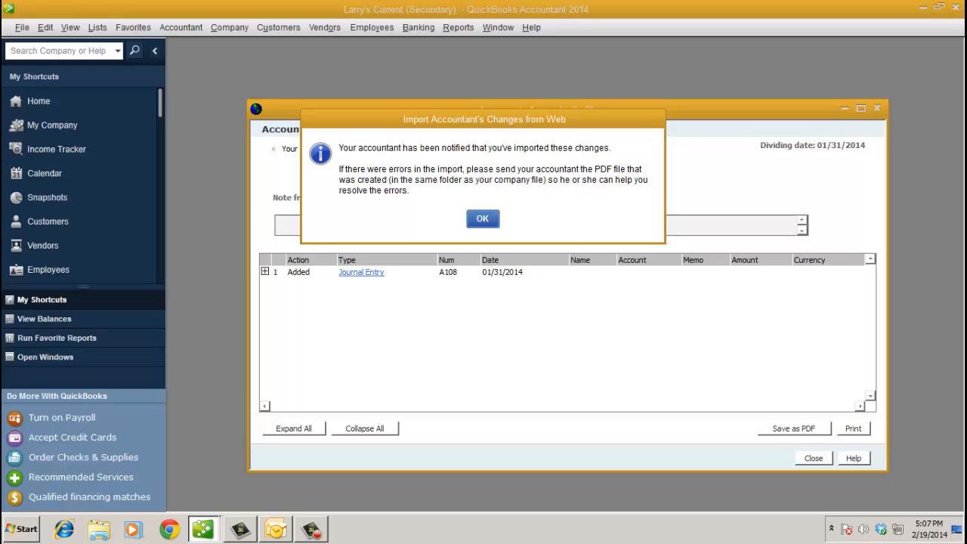
pyautogui.click(482, 218)
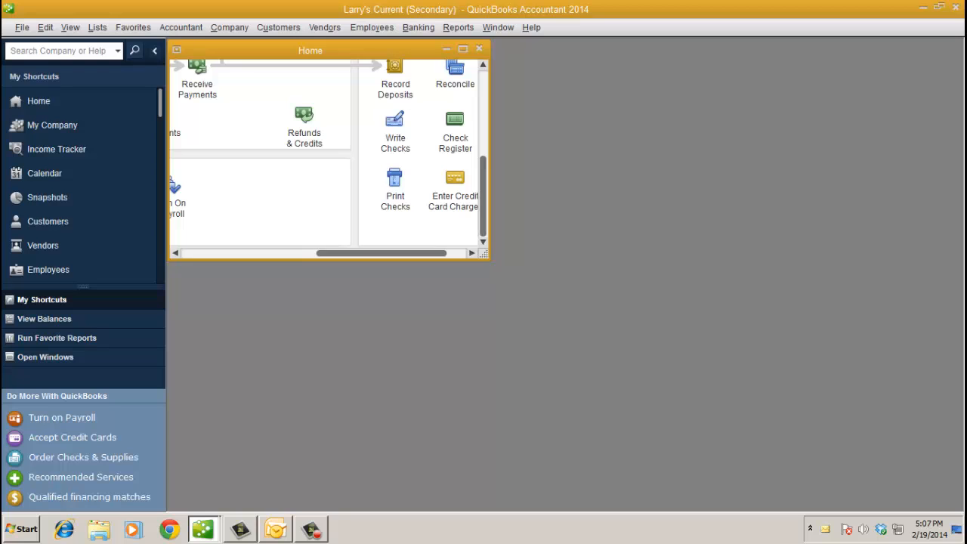
pyautogui.moveTo(275, 529)
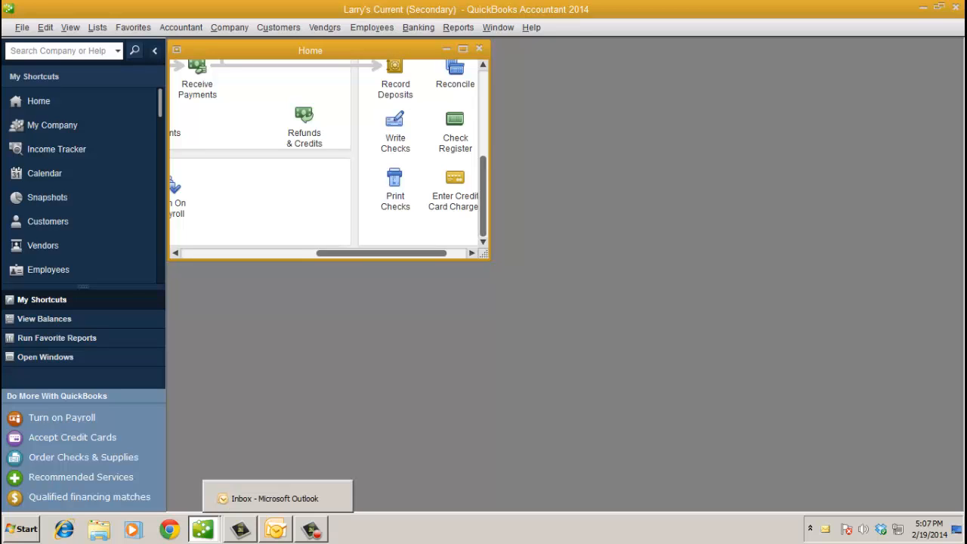